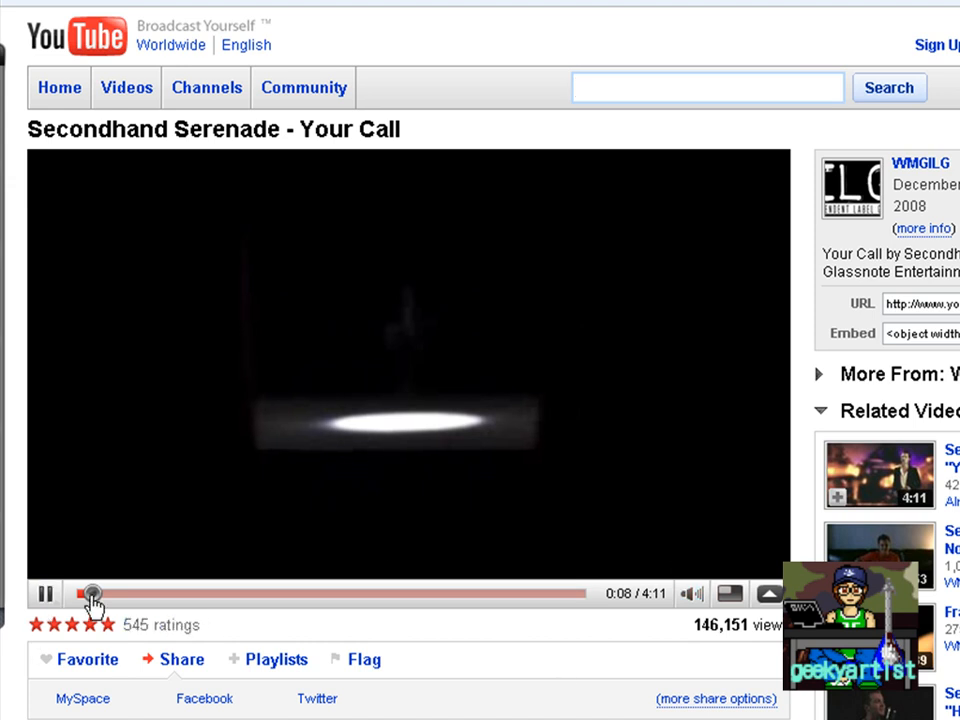
mouse_move(494, 676)
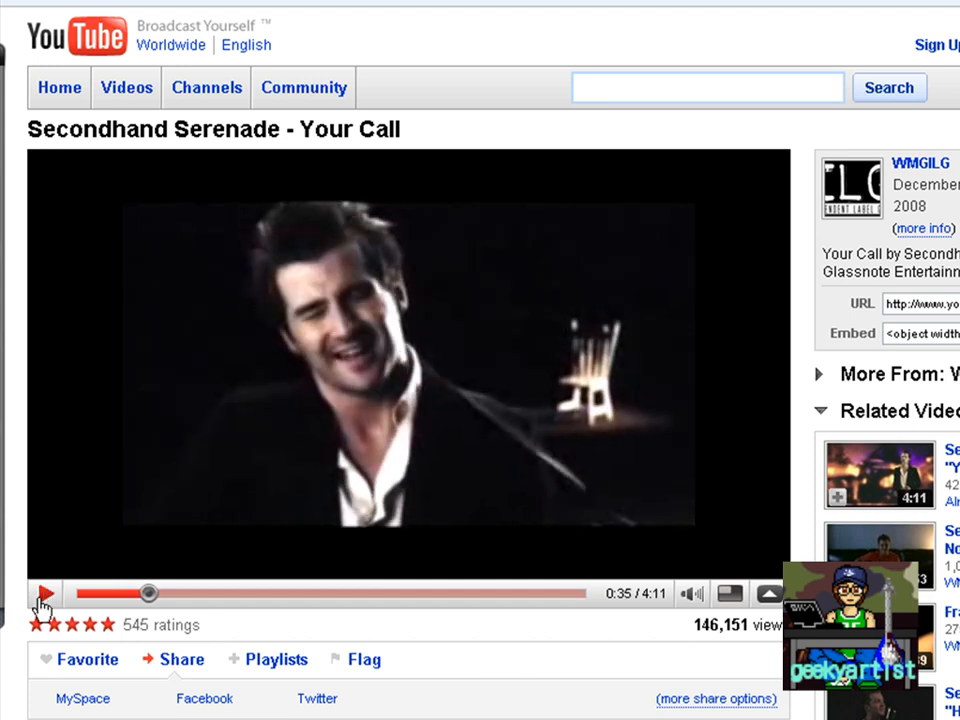
mouse_move(480, 380)
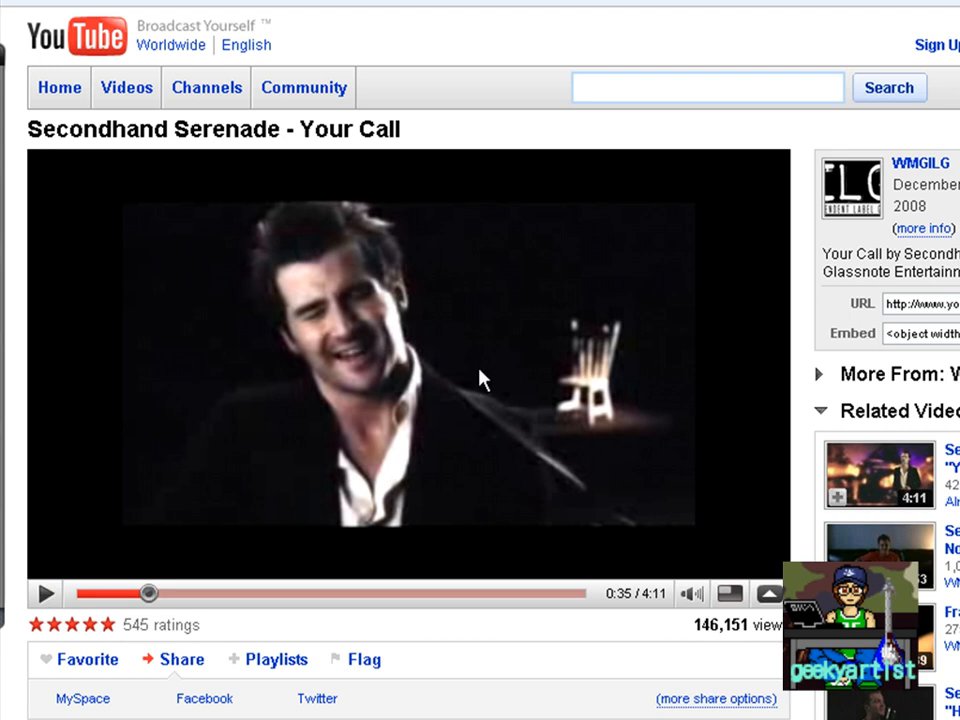
mouse_move(430, 328)
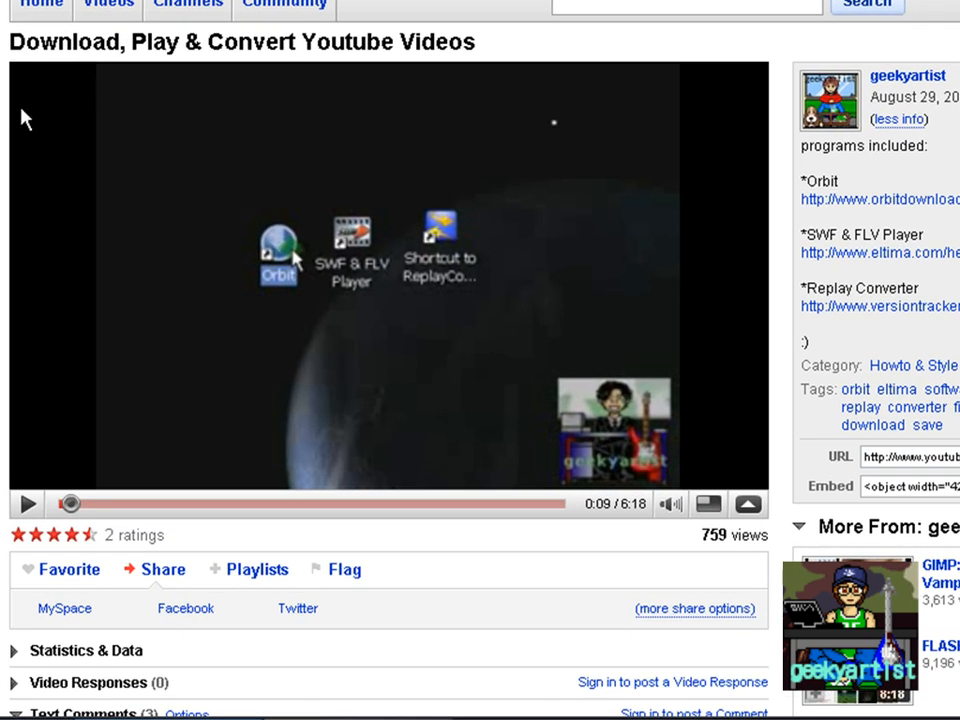
mouse_move(138, 136)
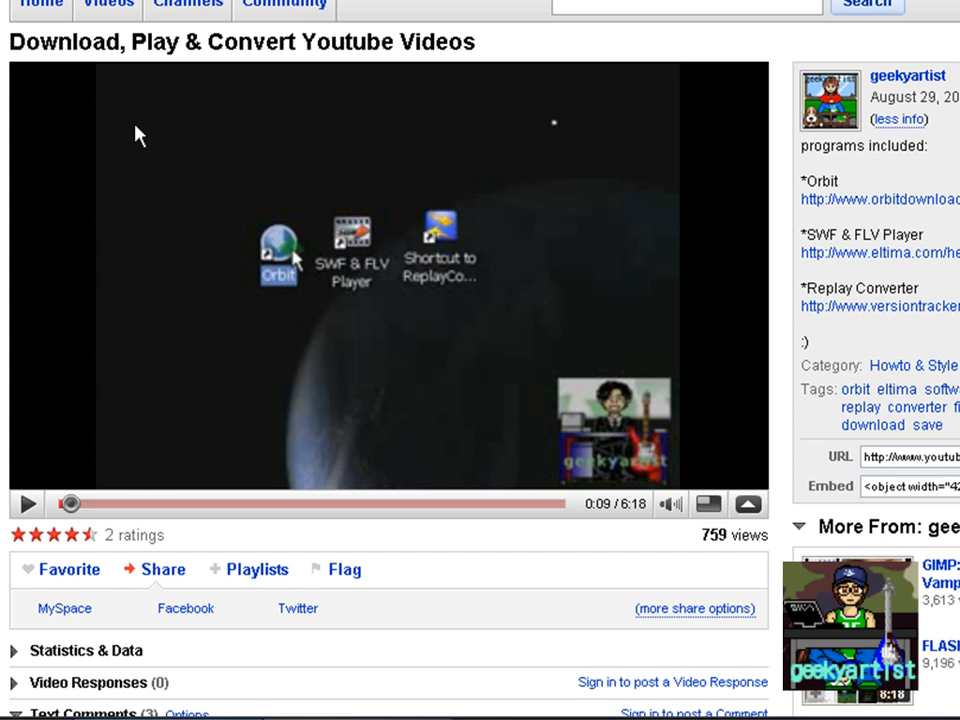
mouse_move(360, 84)
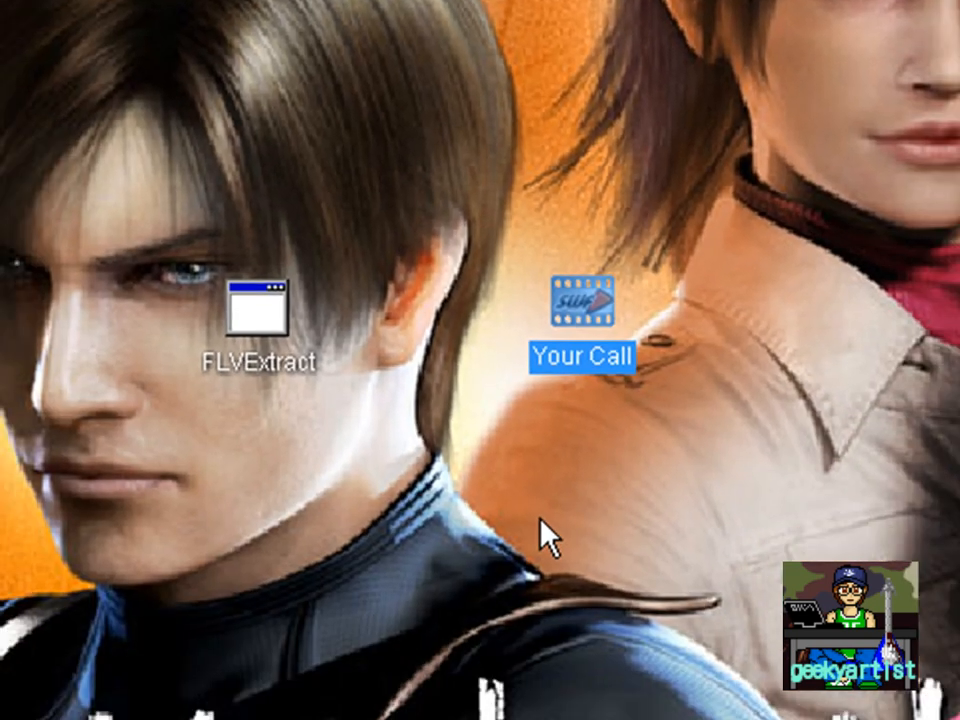
Launch FLV Extract with only the Audio track ticked so Your Call.flv yields its audio
click(258, 312)
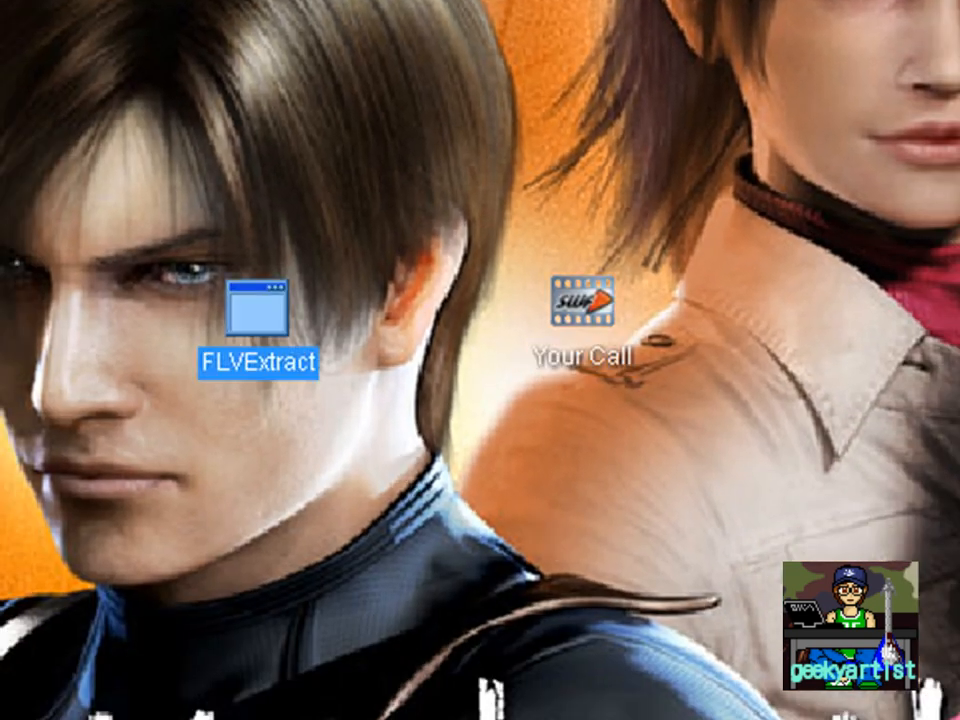
drag(258, 310, 328, 280)
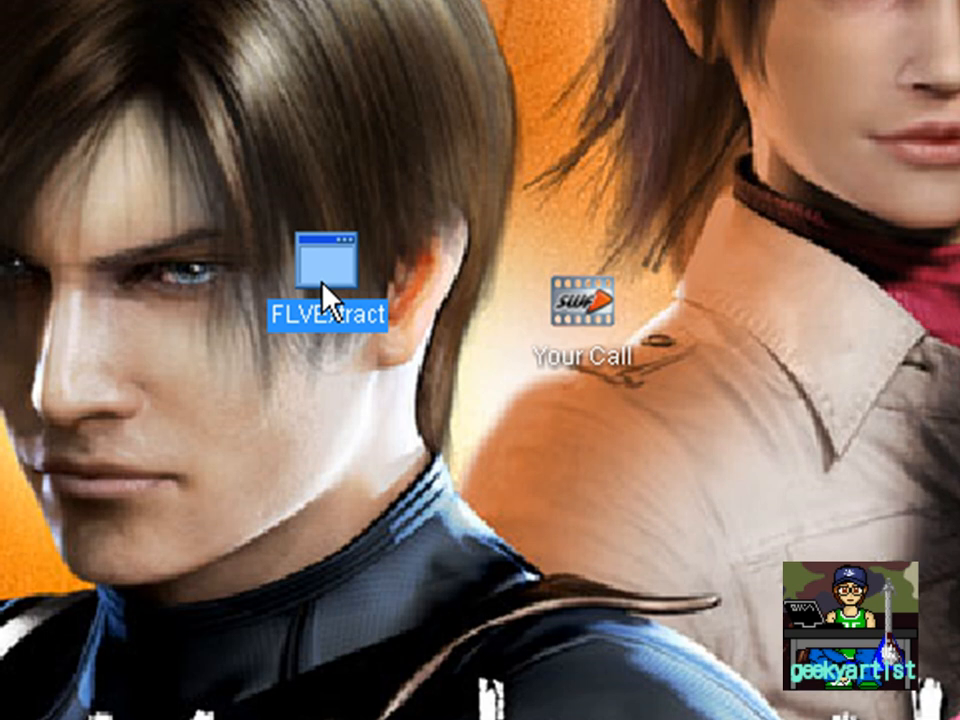
mouse_move(336, 364)
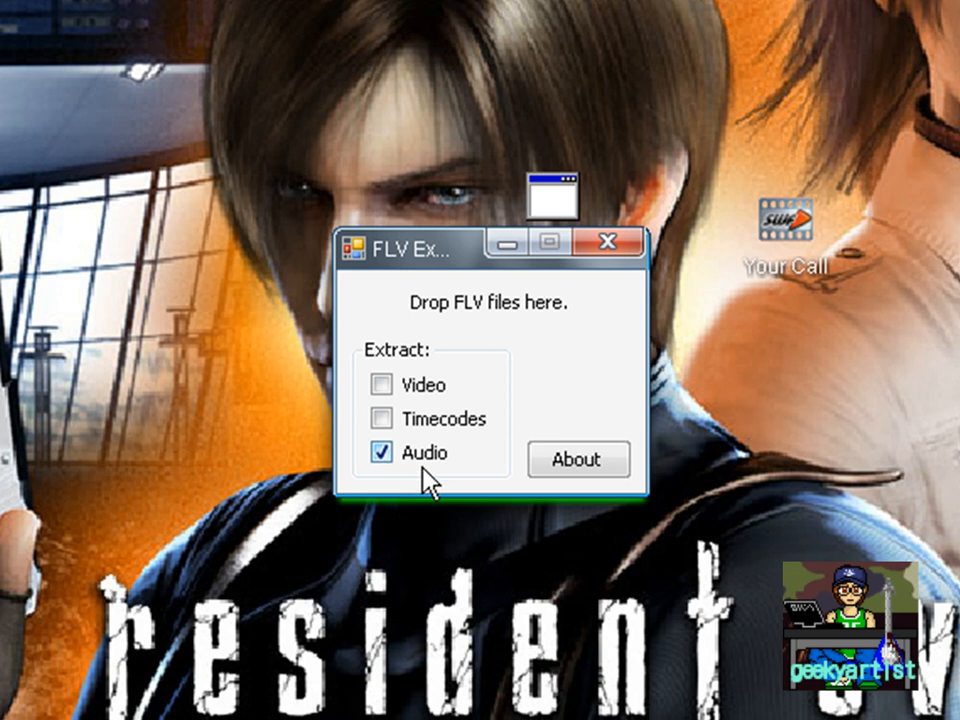
click(784, 216)
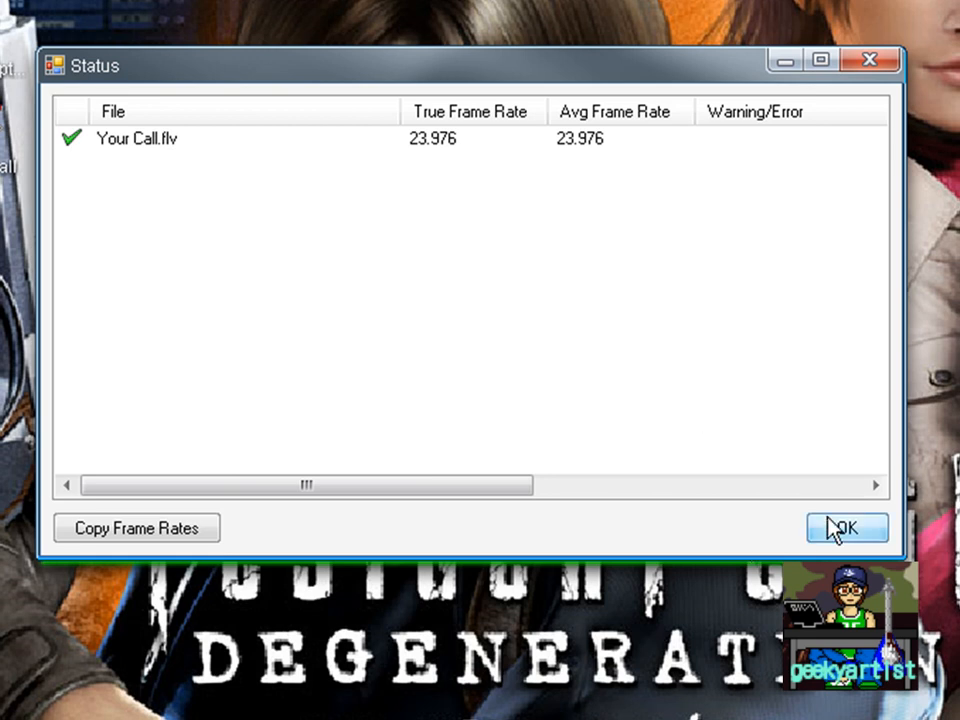
Dismiss the Status report and show the context menu of the new Your Call audio file
click(848, 526)
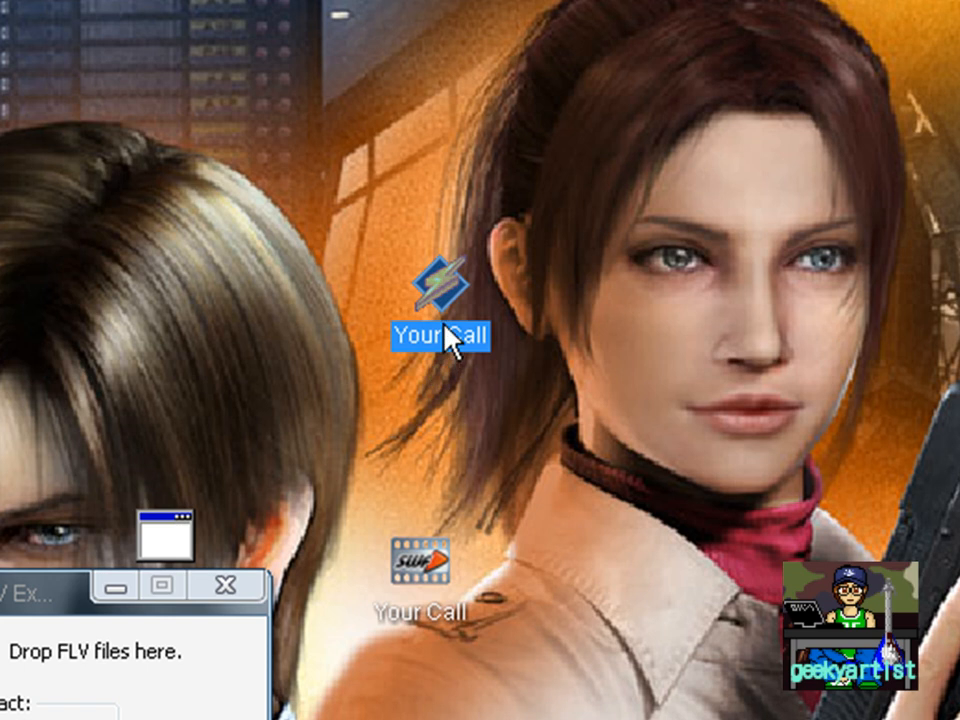
right_click(456, 338)
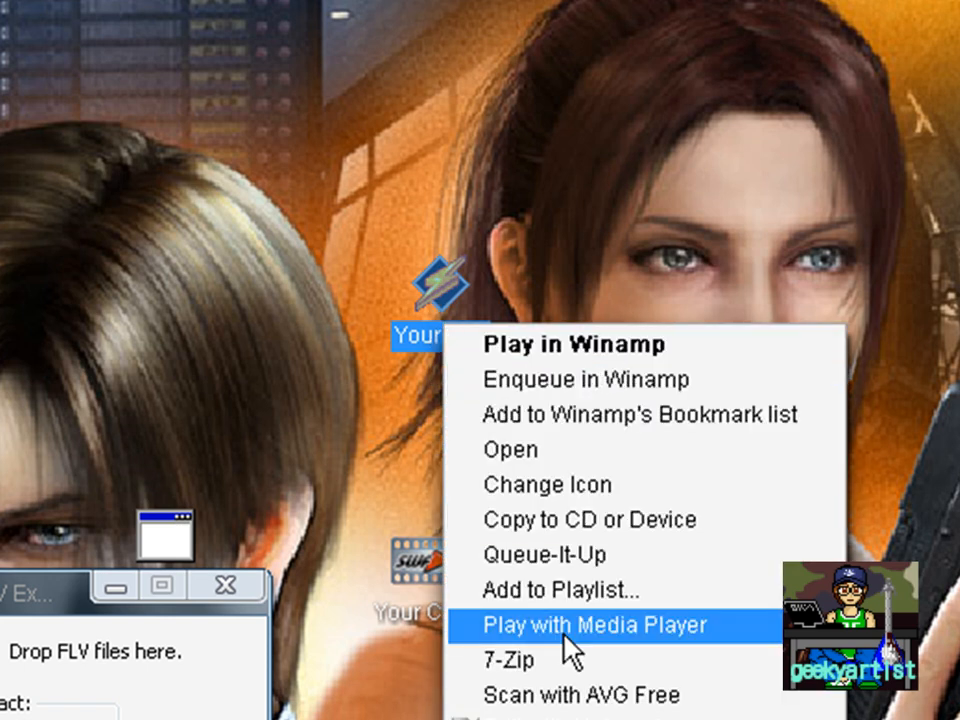
click(600, 624)
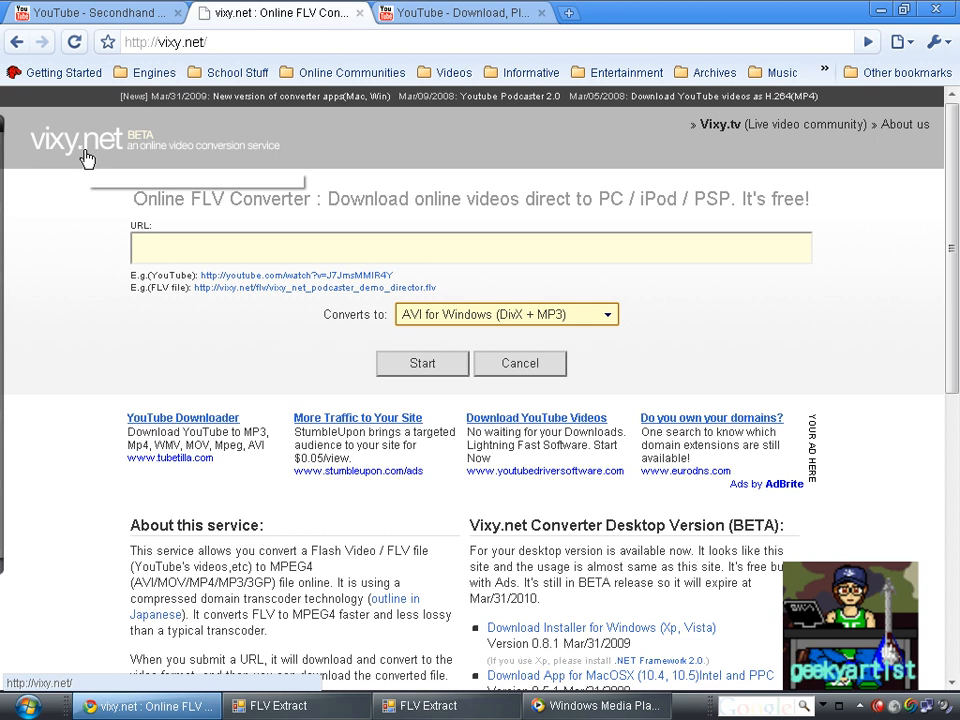
mouse_move(268, 228)
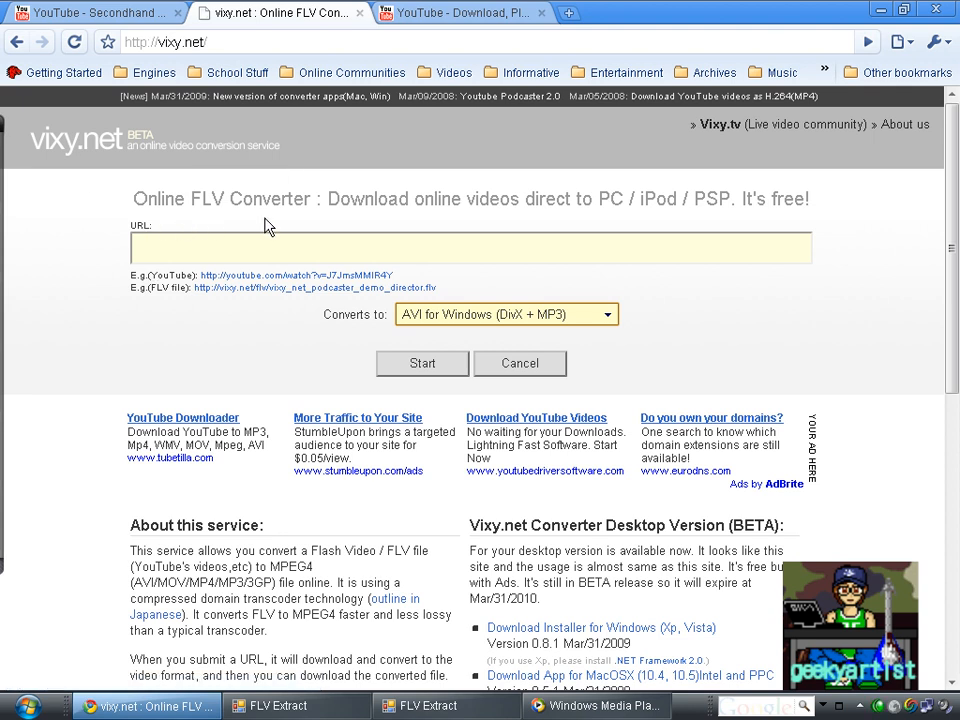
mouse_move(478, 220)
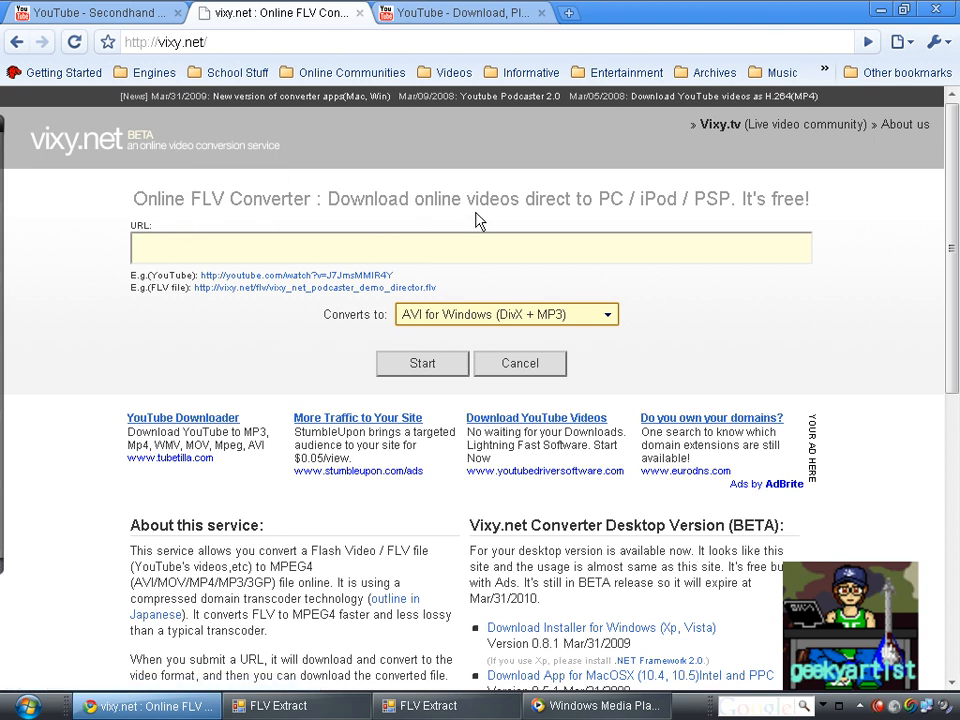
mouse_move(612, 208)
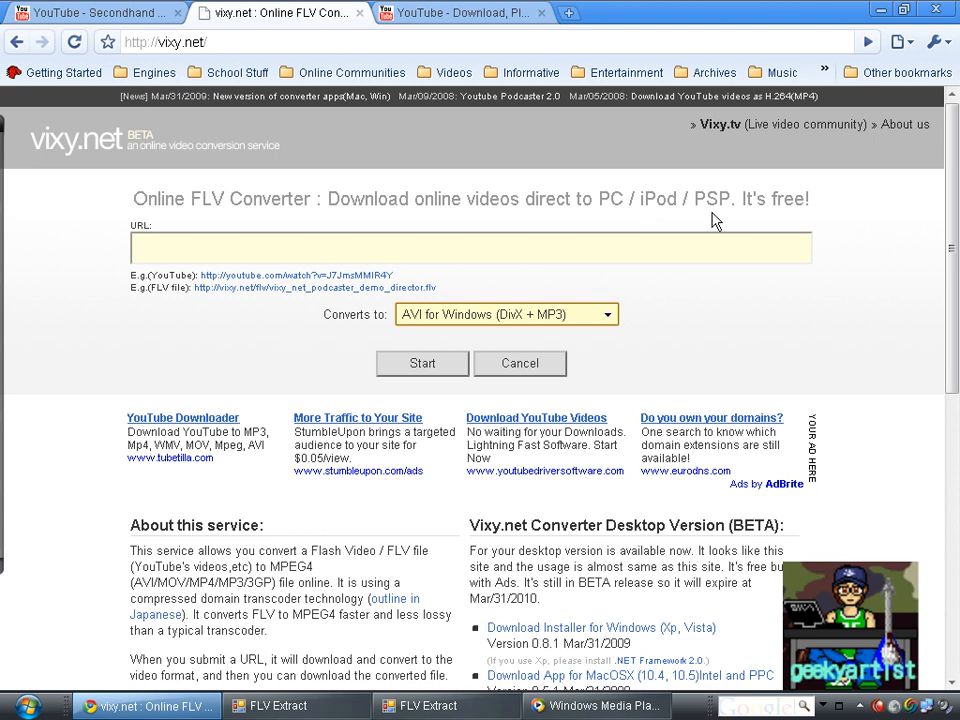
mouse_move(762, 222)
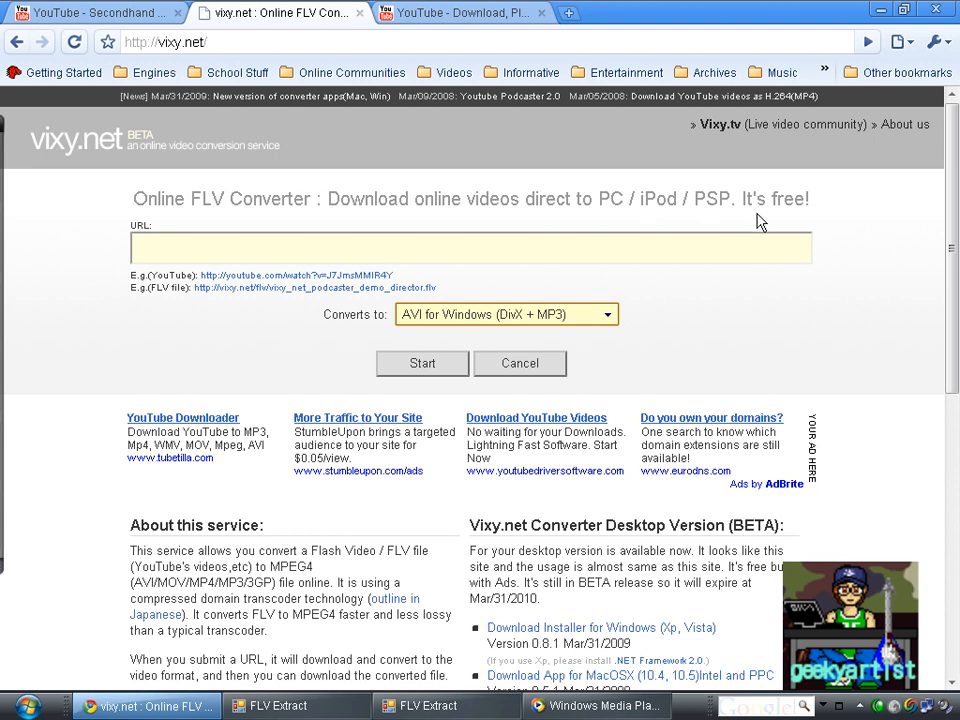
mouse_move(536, 304)
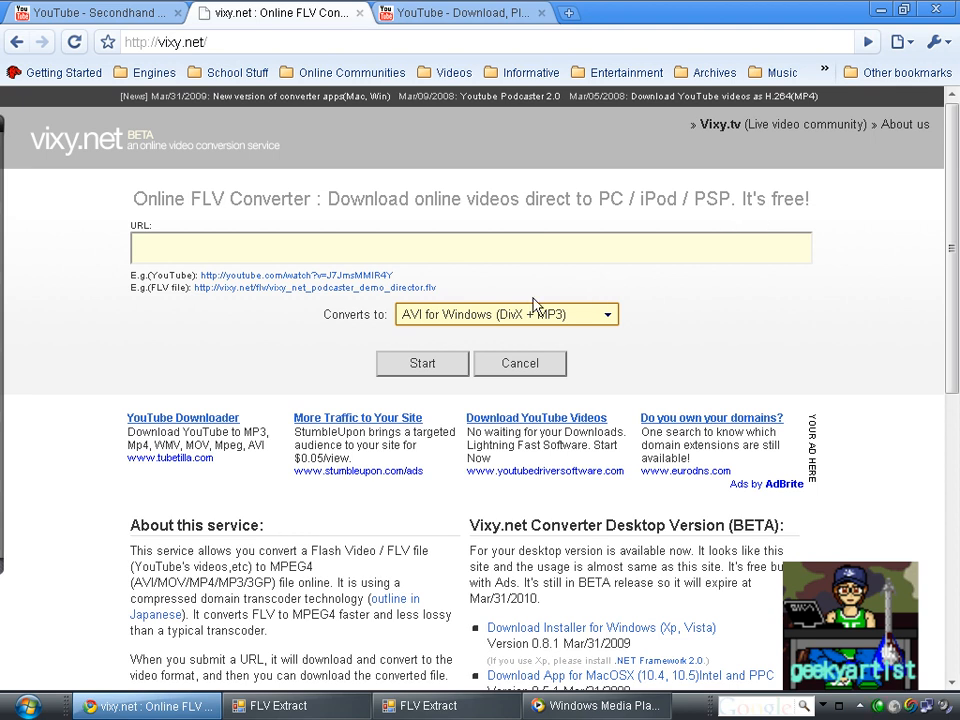
mouse_move(404, 342)
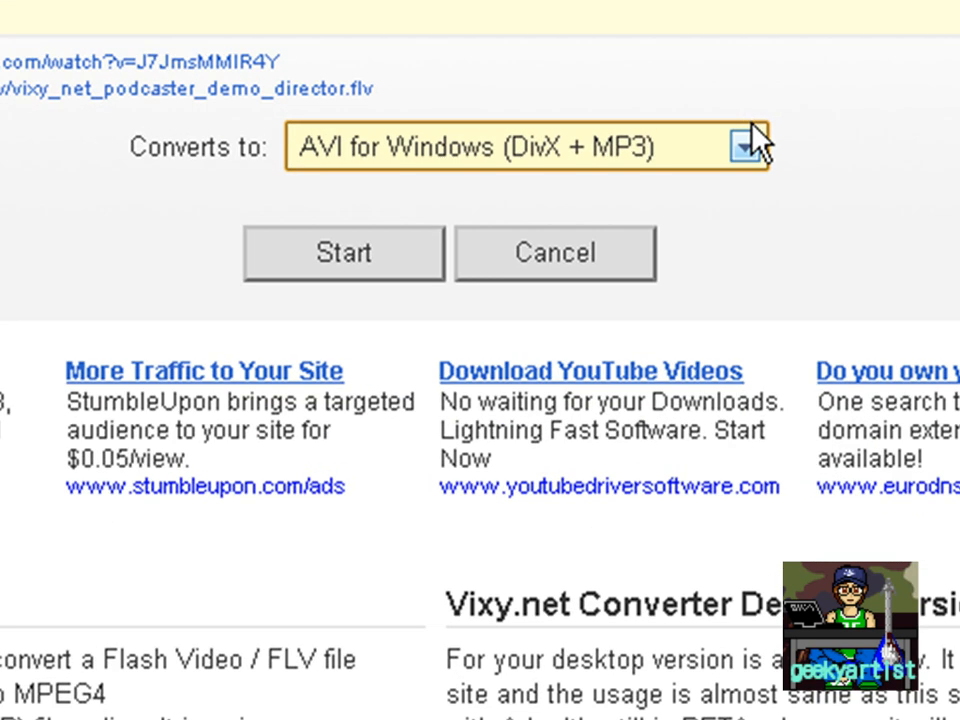
Choose 'MP3 (audio only)' as the vixy.net output format
click(746, 144)
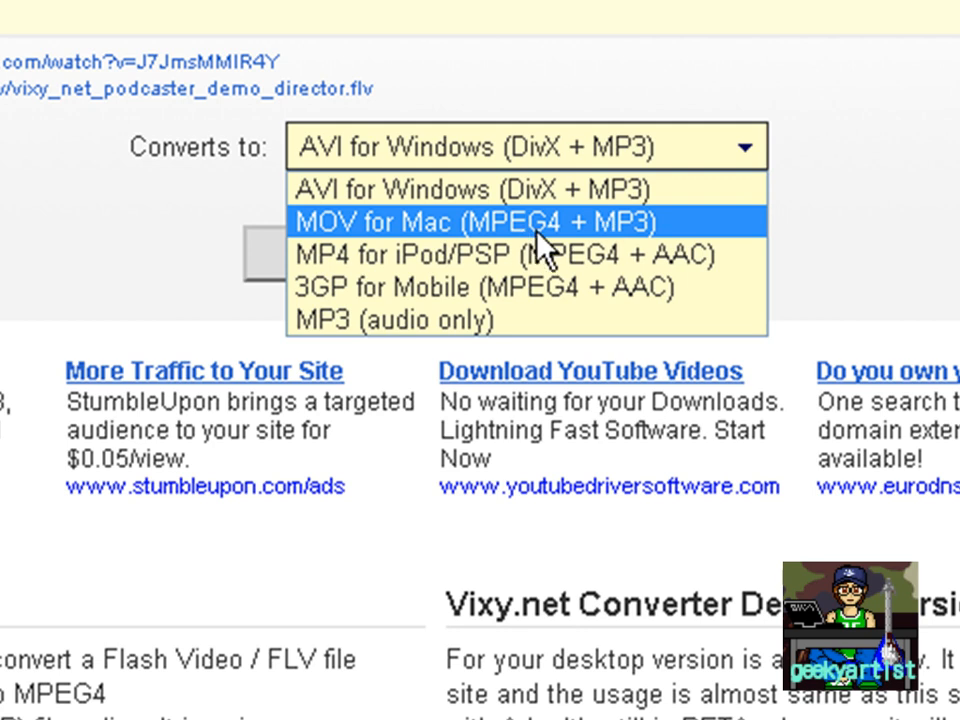
mouse_move(480, 318)
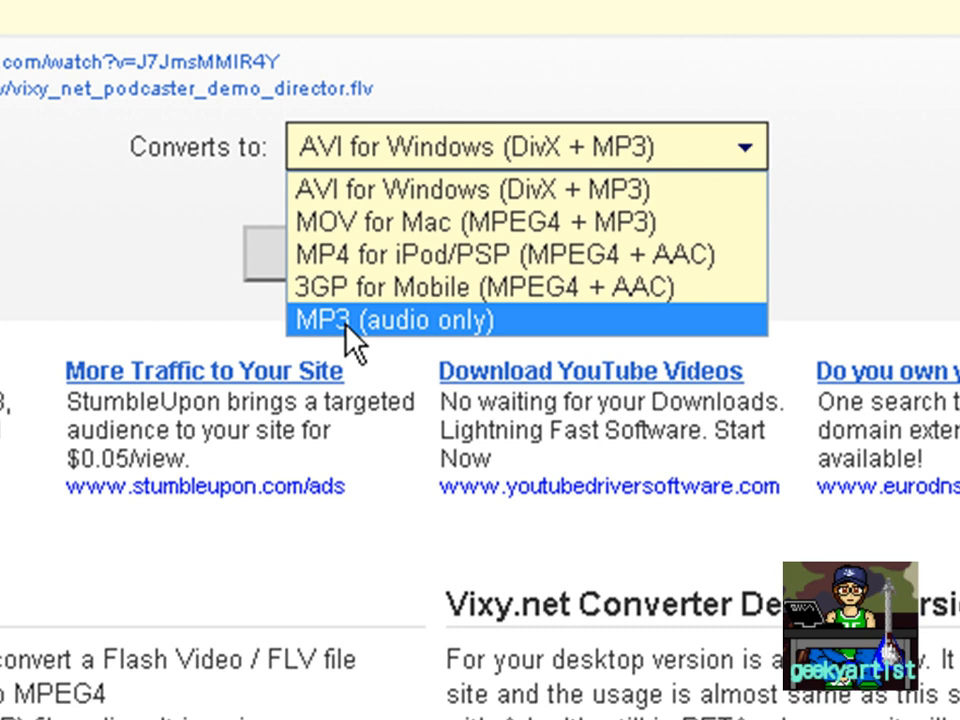
click(384, 320)
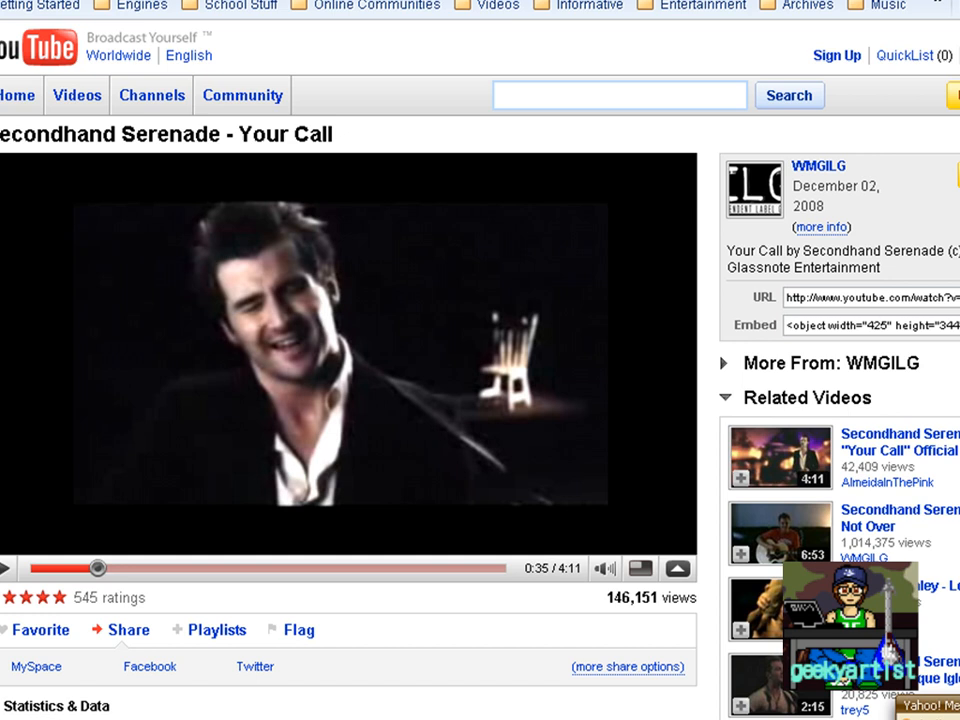
right_click(248, 44)
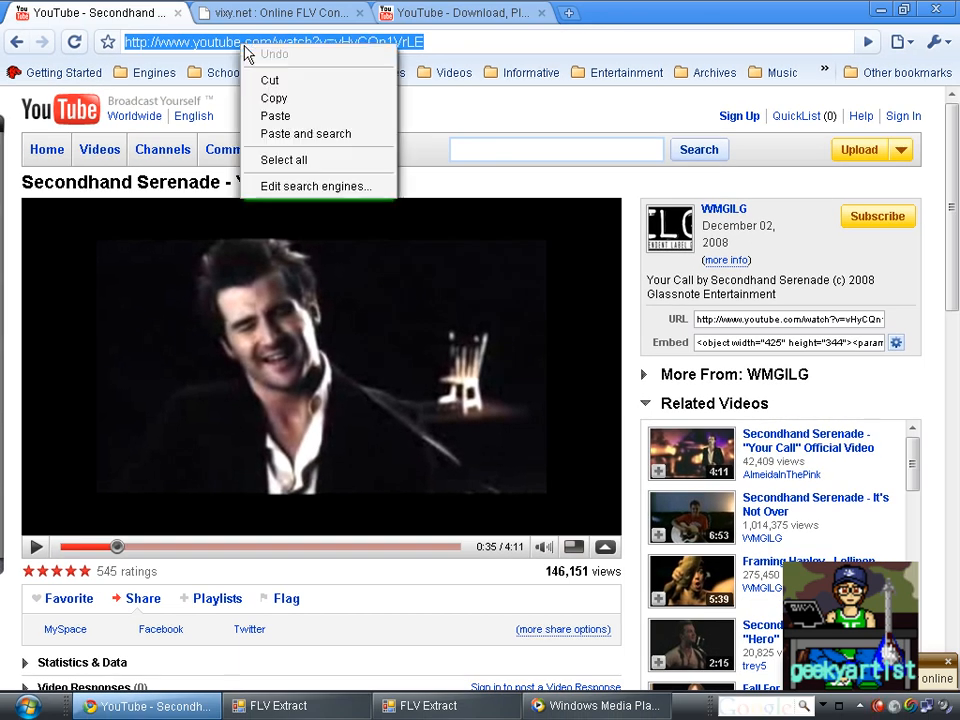
click(280, 16)
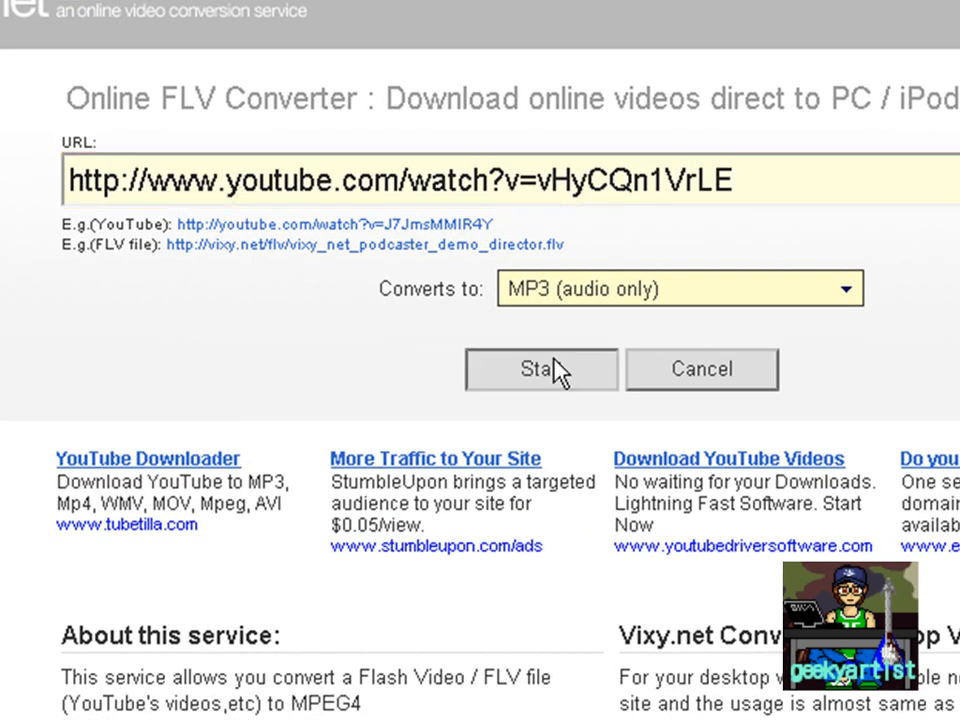
Start the vixy.net conversion of the Your Call video to MP3
click(540, 368)
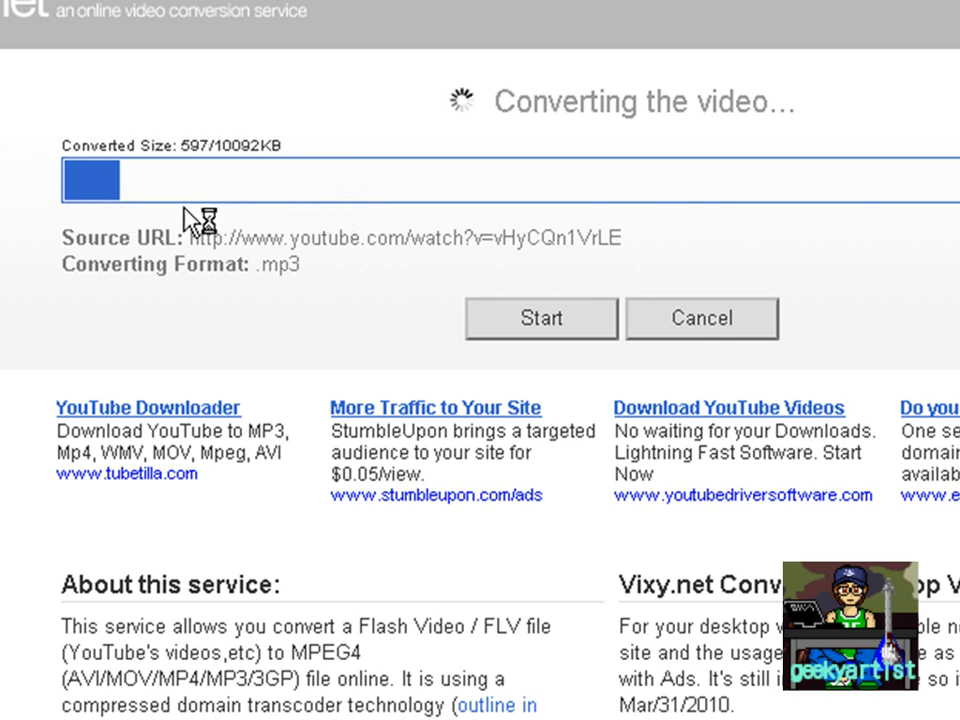
mouse_move(216, 236)
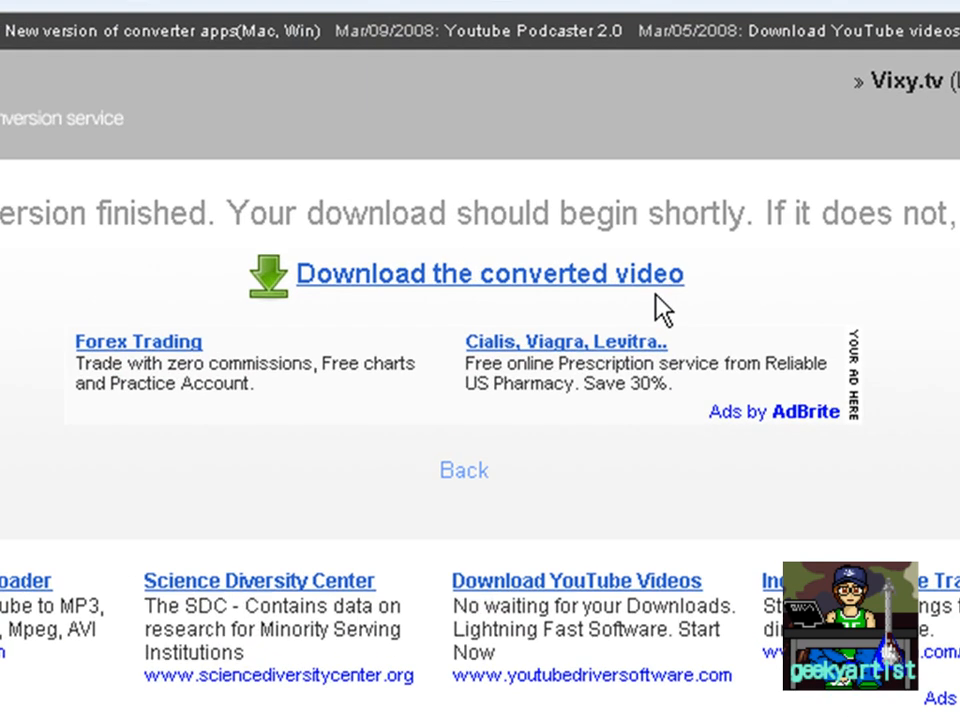
mouse_move(420, 714)
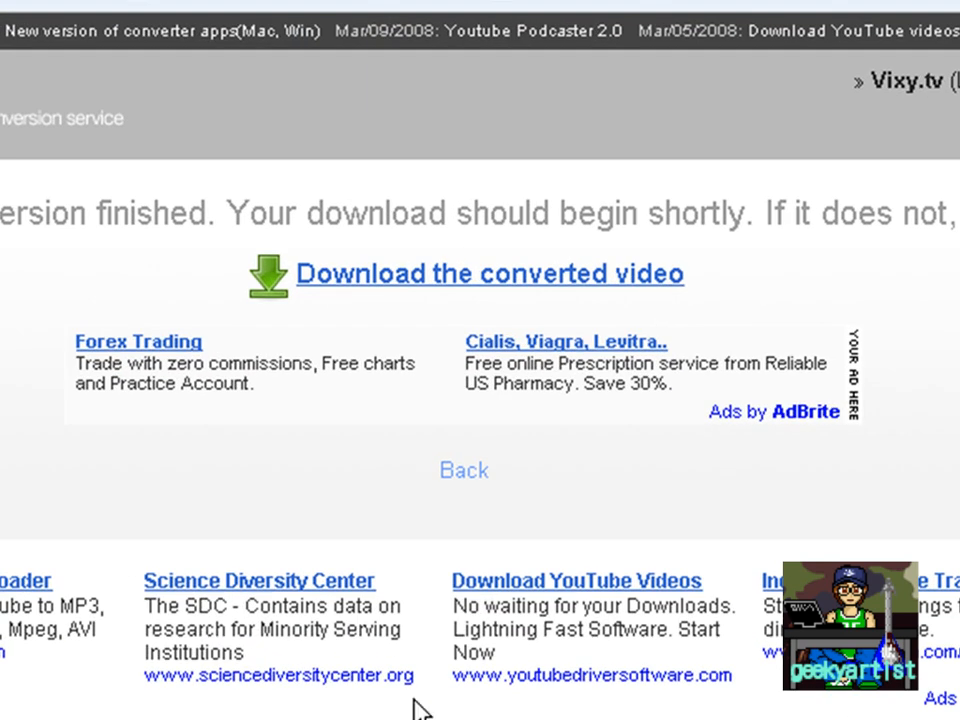
Download secondhand.mp3 and attempt playback in Windows Media Player, which reports it cannot play the file
click(488, 272)
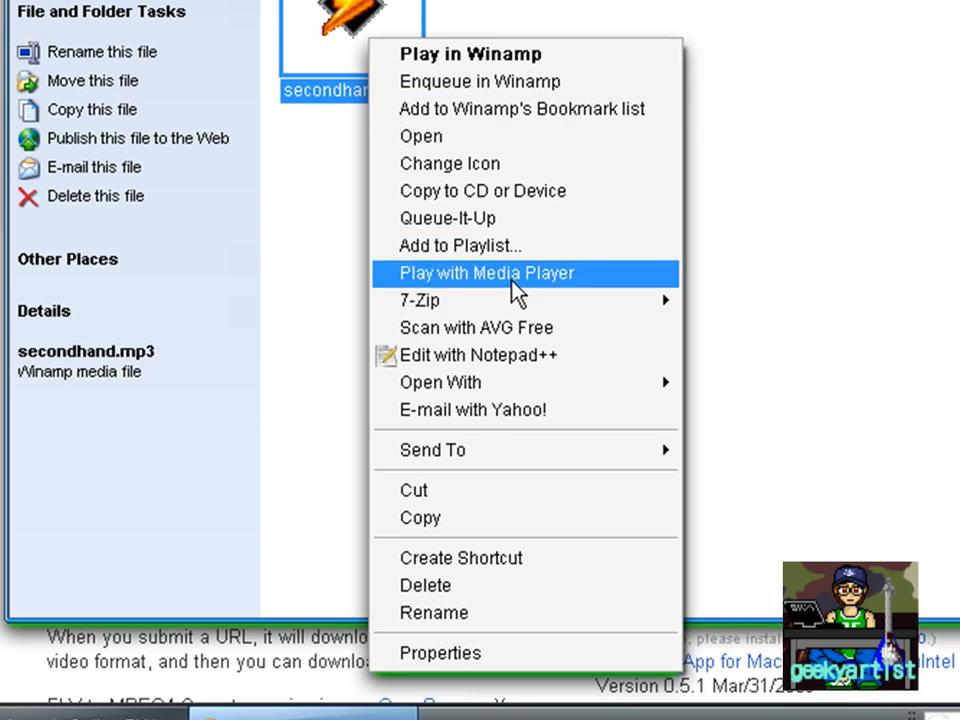
click(486, 272)
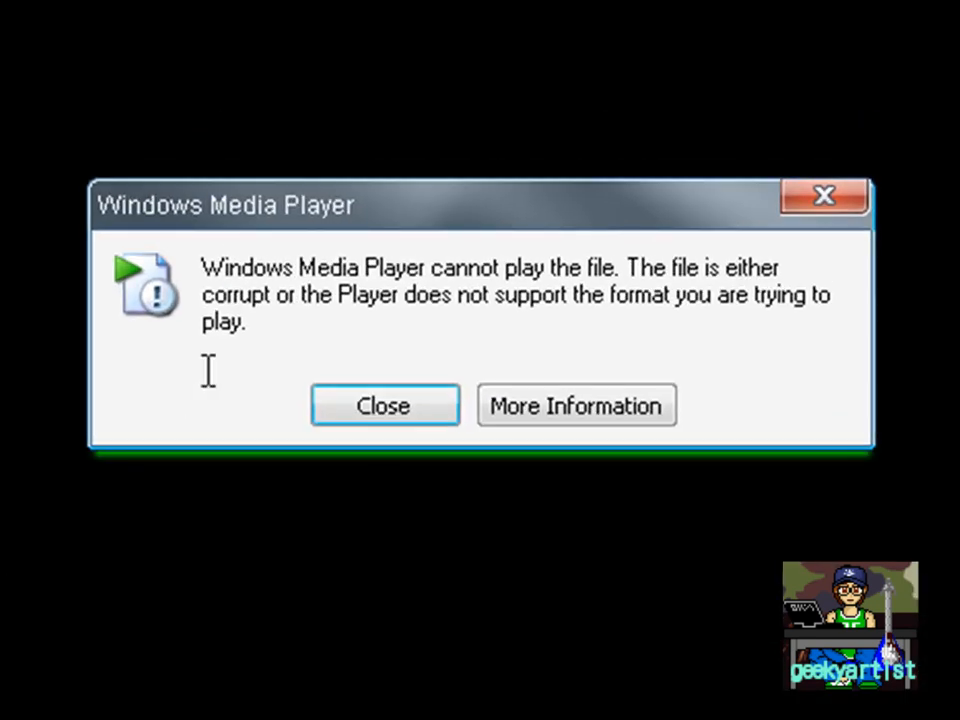
mouse_move(592, 304)
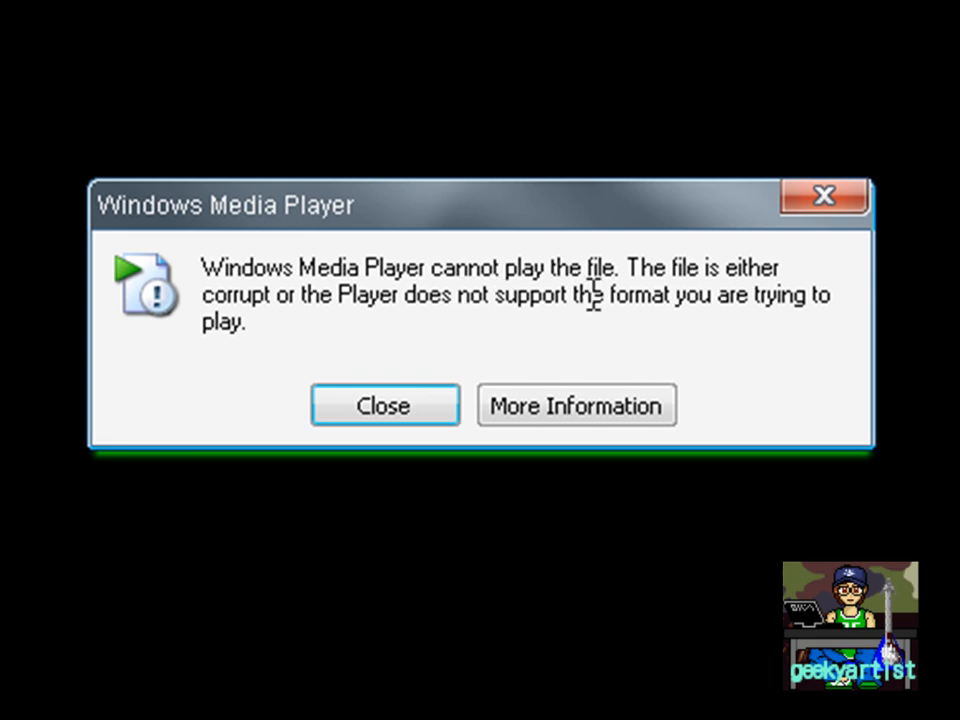
mouse_move(320, 338)
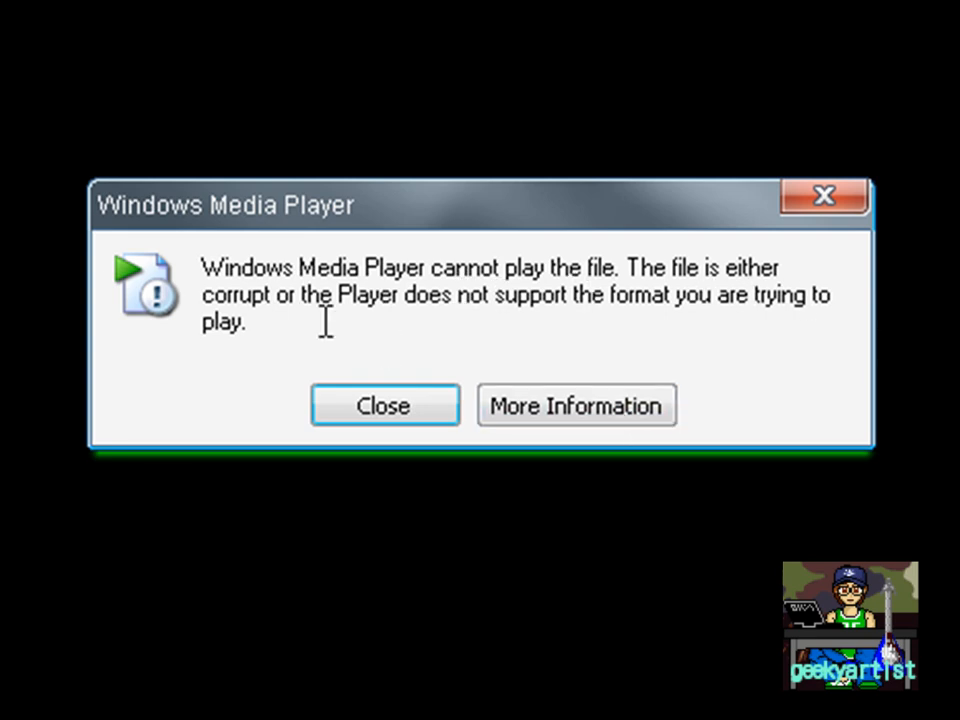
mouse_move(688, 308)
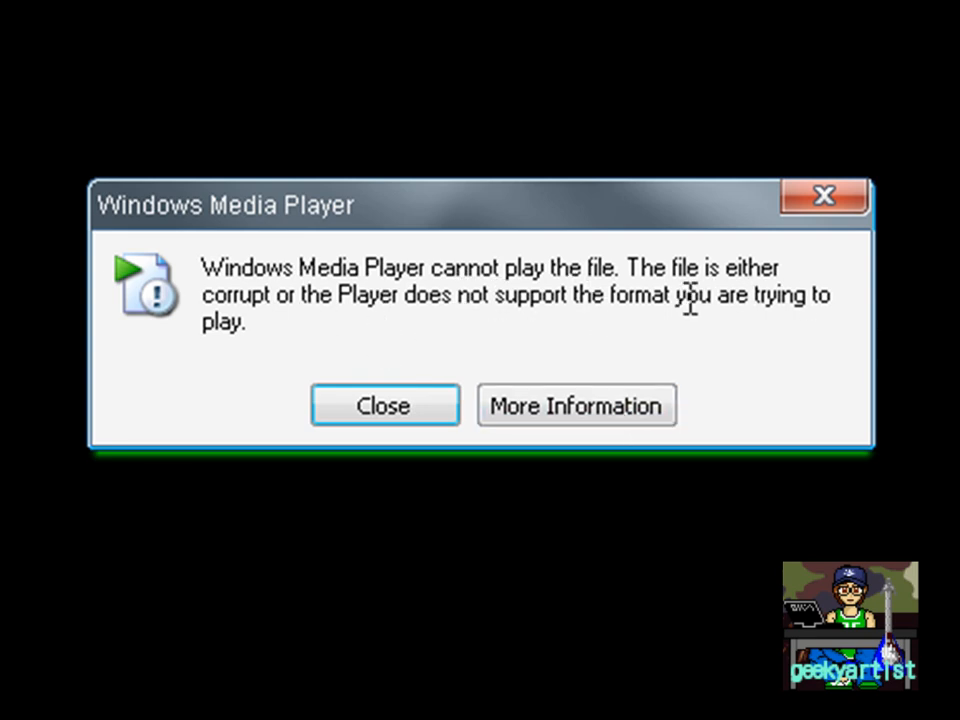
mouse_move(276, 318)
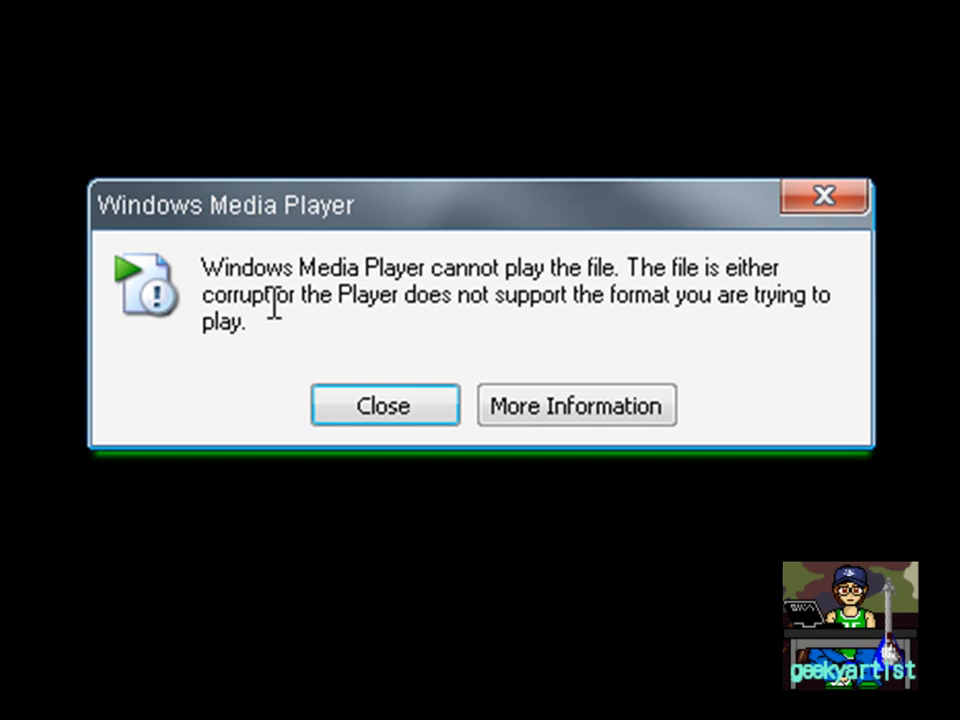
mouse_move(210, 130)
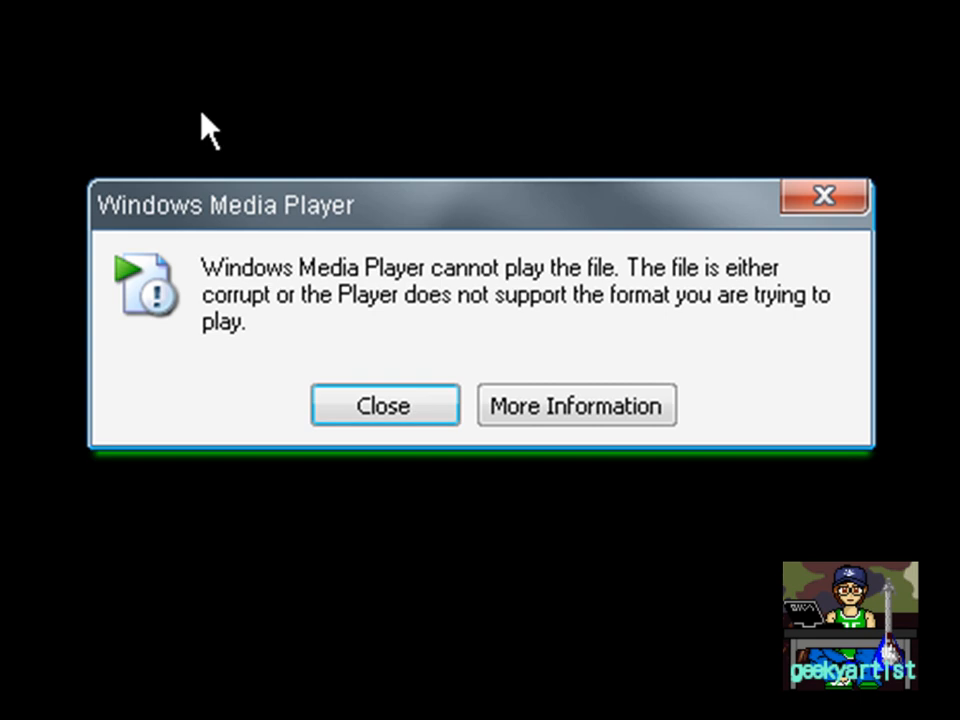
click(384, 404)
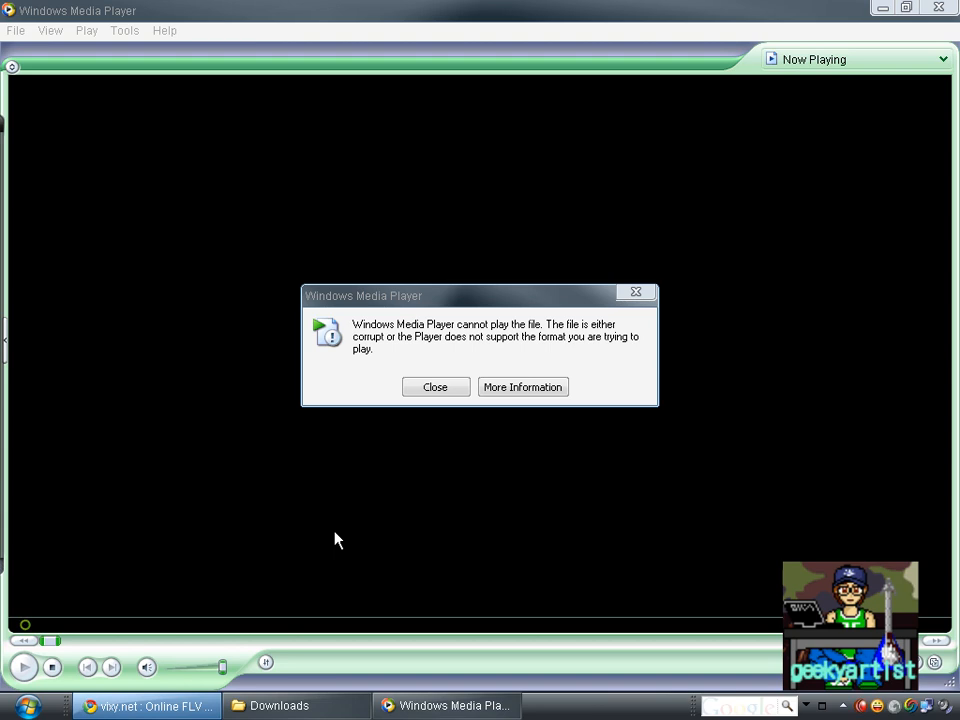
mouse_move(324, 604)
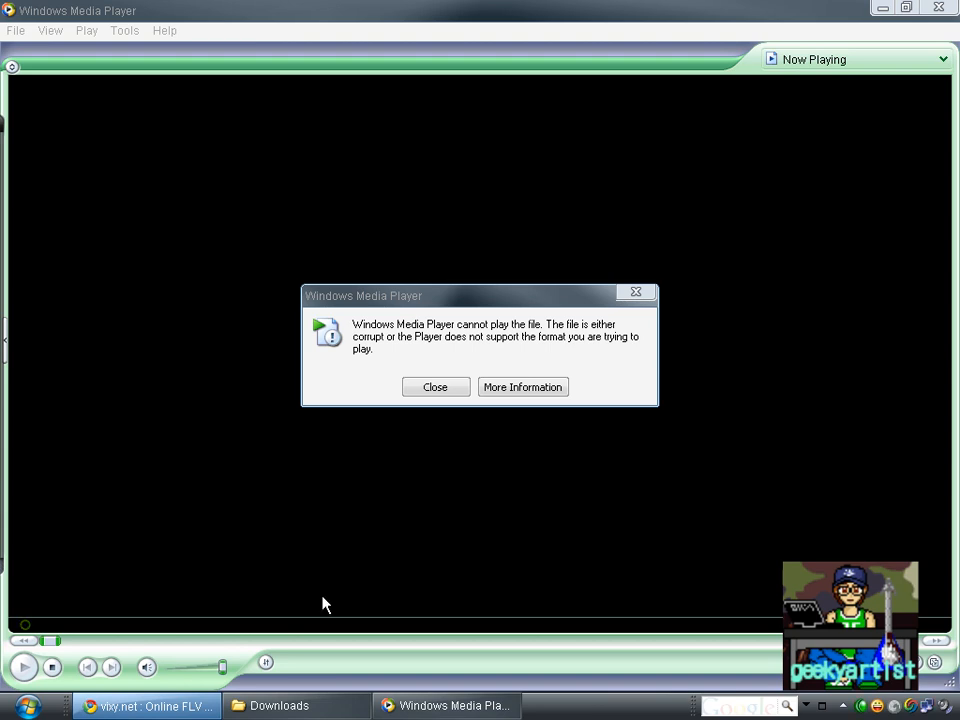
mouse_move(148, 708)
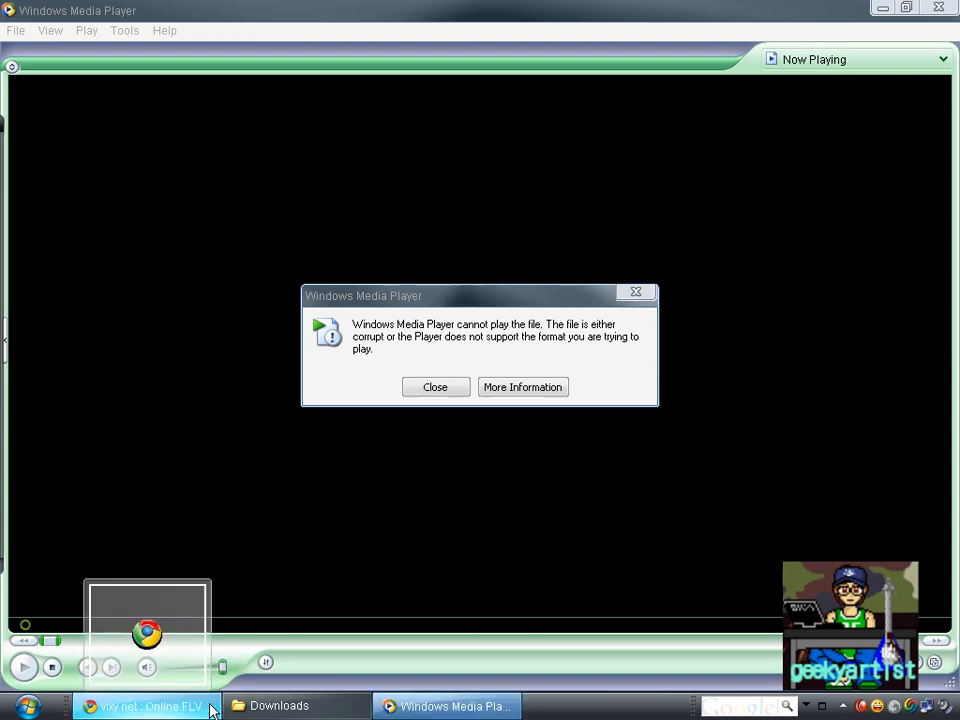
Return to the browser and switch to the 'Download, Play & Convert Youtube Videos' YouTube tab
click(150, 704)
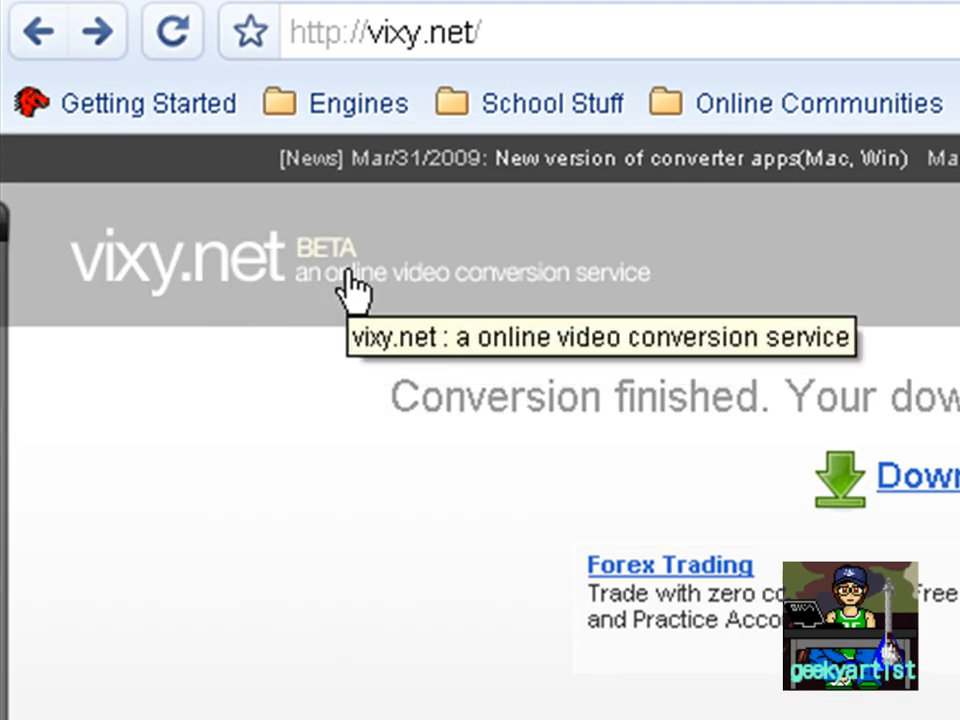
mouse_move(342, 522)
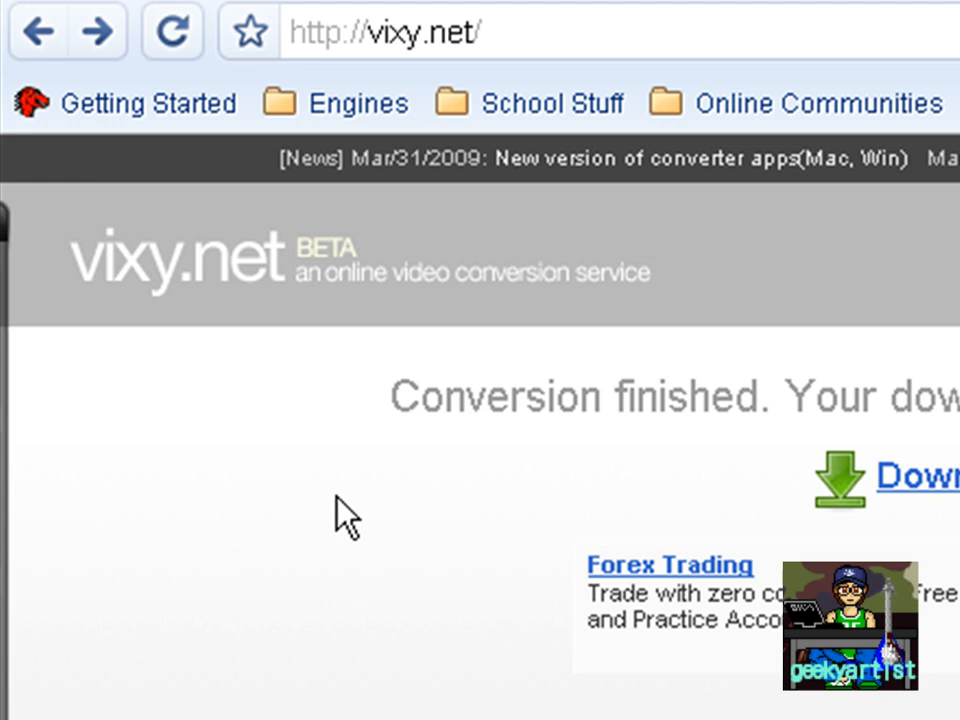
mouse_move(308, 504)
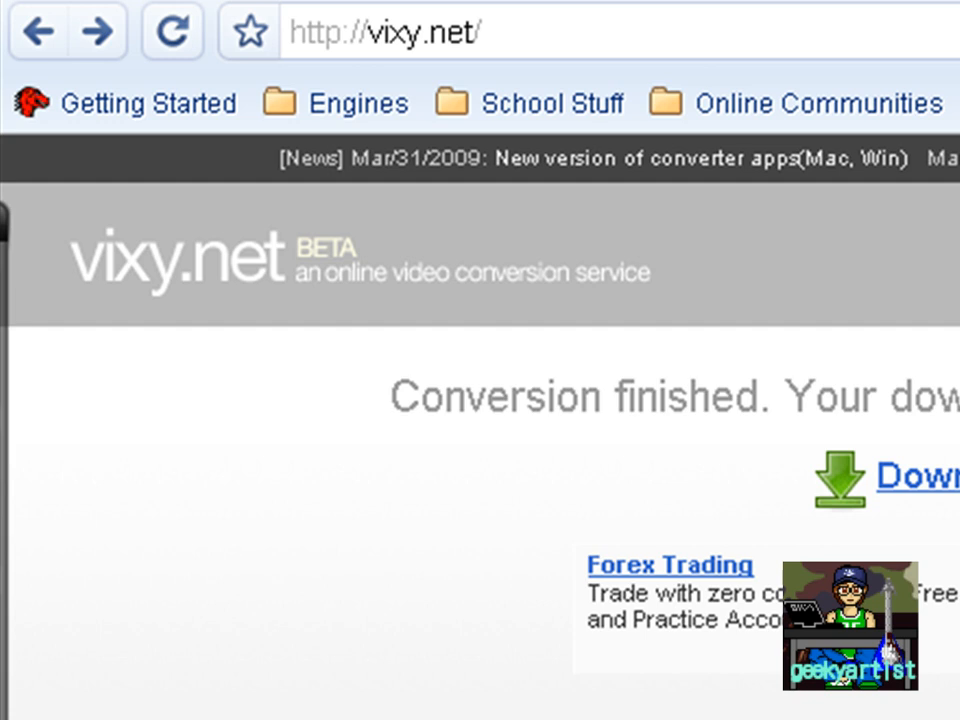
mouse_move(516, 676)
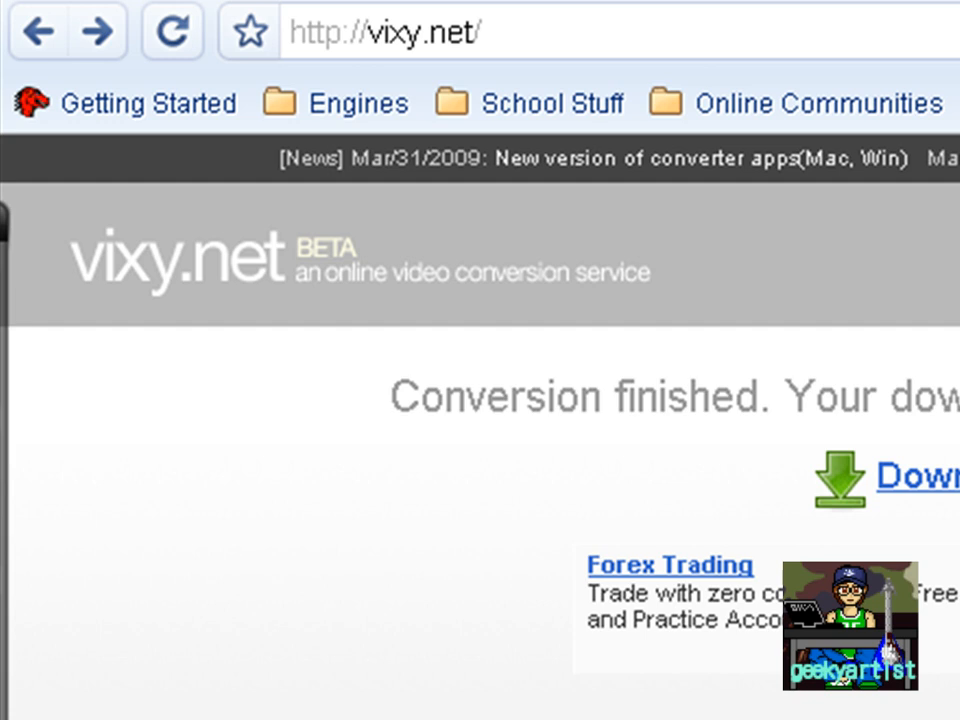
mouse_move(236, 376)
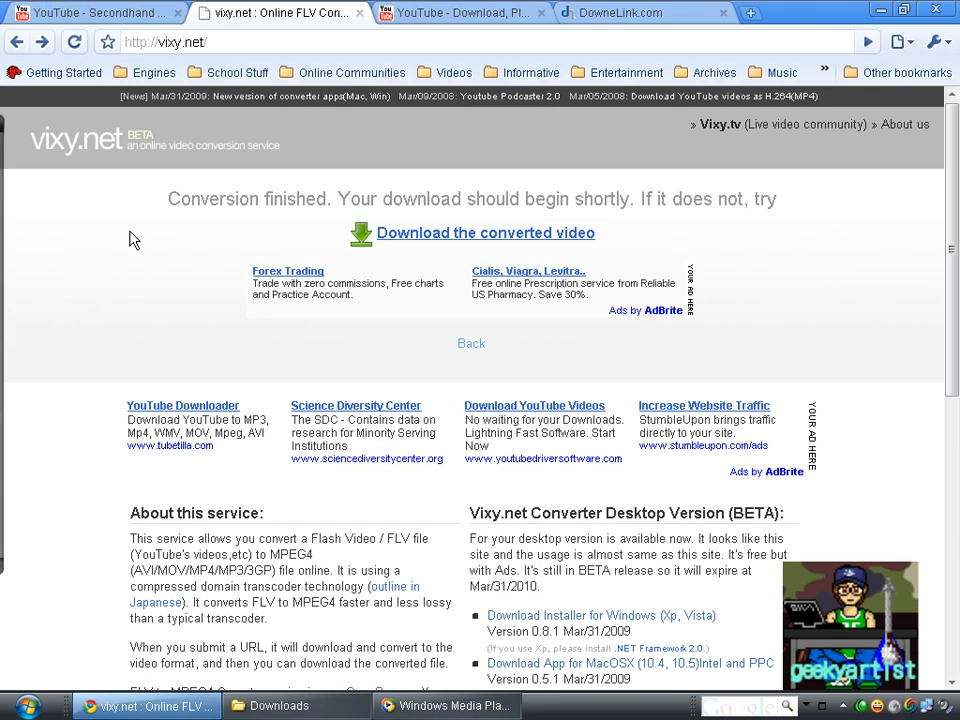
click(444, 16)
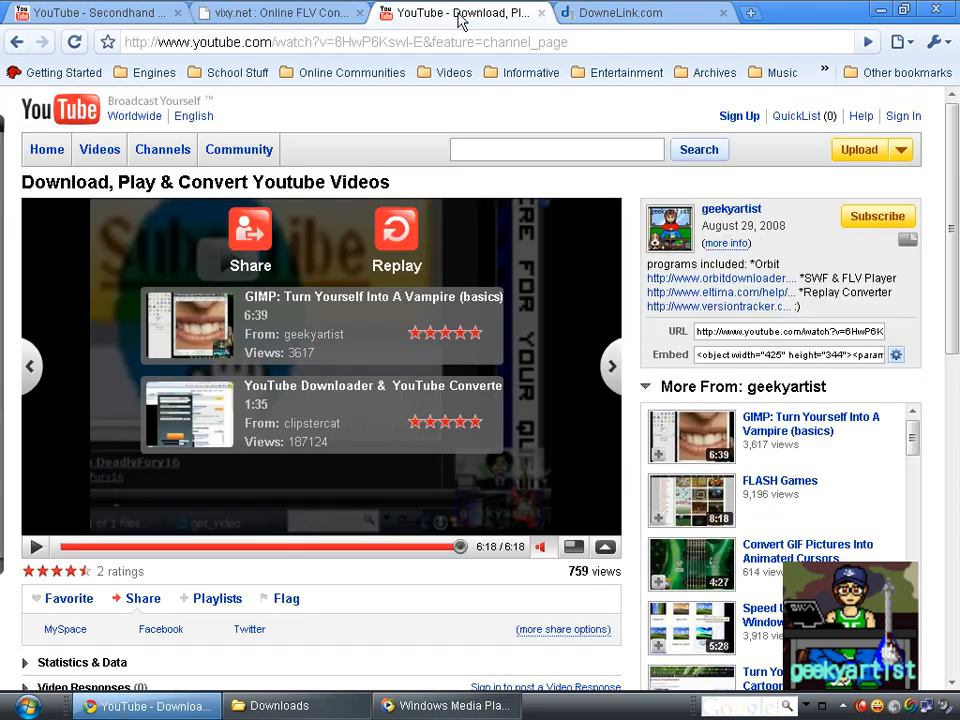